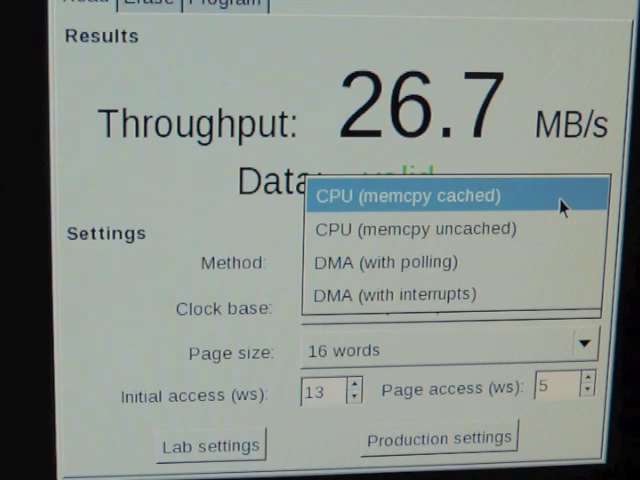
# Set the read method to "CPU (memcpy cached)"
pyautogui.click(410, 195)
pyautogui.write('3')
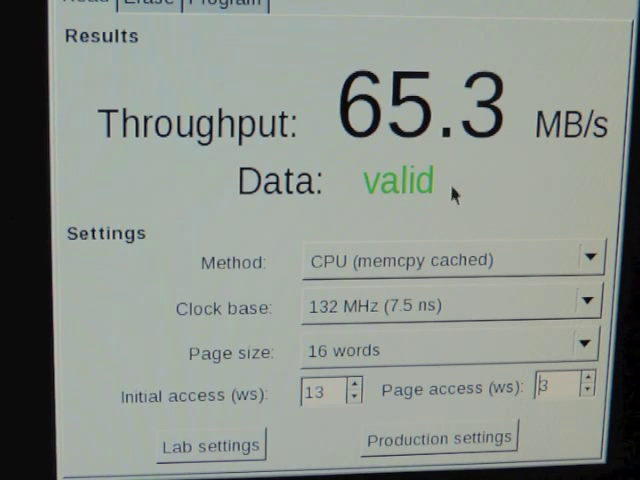
pyautogui.moveTo(463, 172)
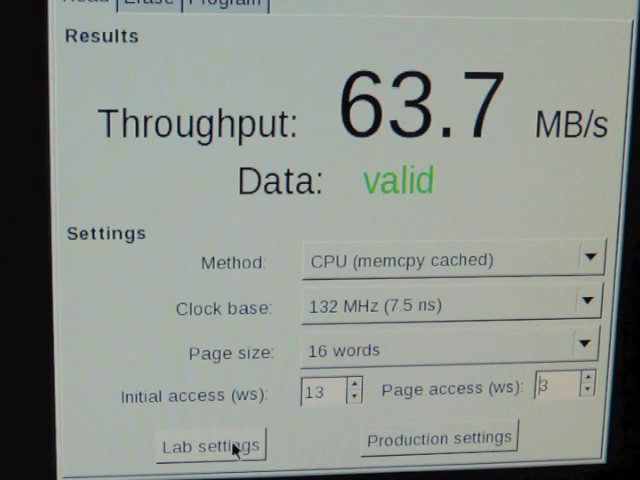
# Load the lab settings preset: 120 MHz clock, 11 initial and 2 page-access wait states
pyautogui.click(211, 443)
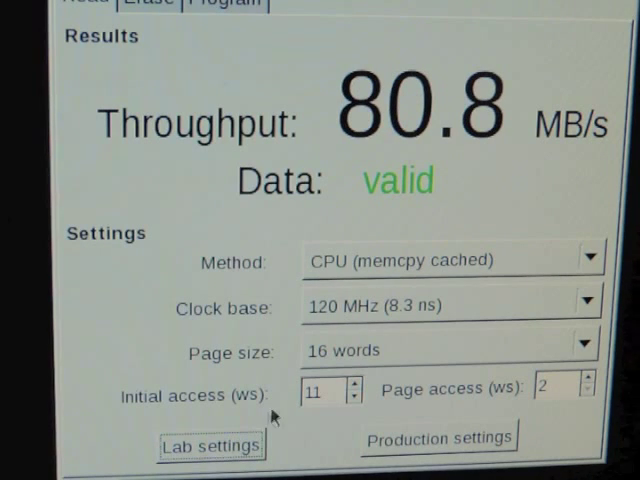